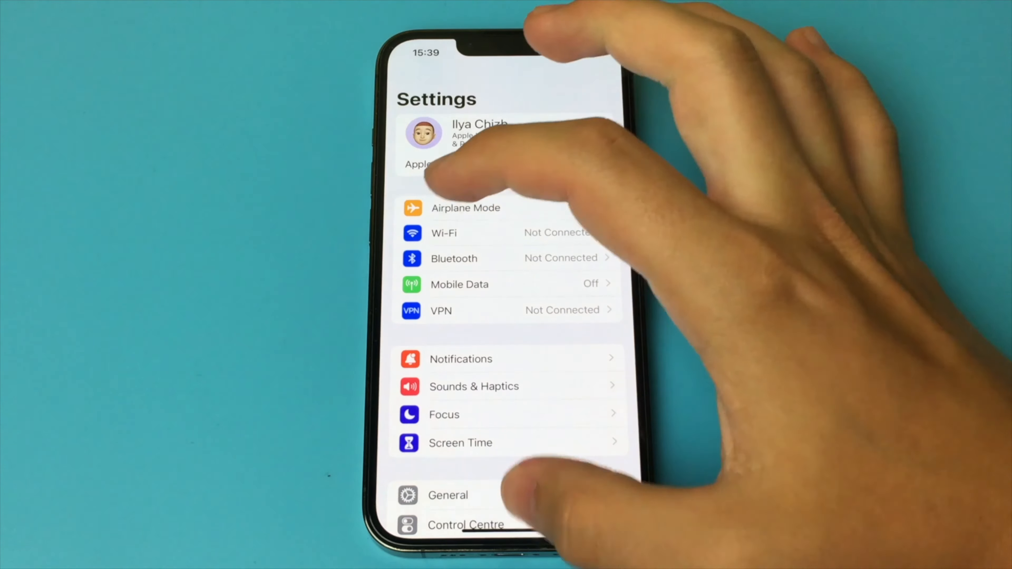
Navigate to Accessibility > Touch and scroll down to the Back Tap option.
{"action": "scroll", "scroll_direction": "down", "scroll_amount": 3}
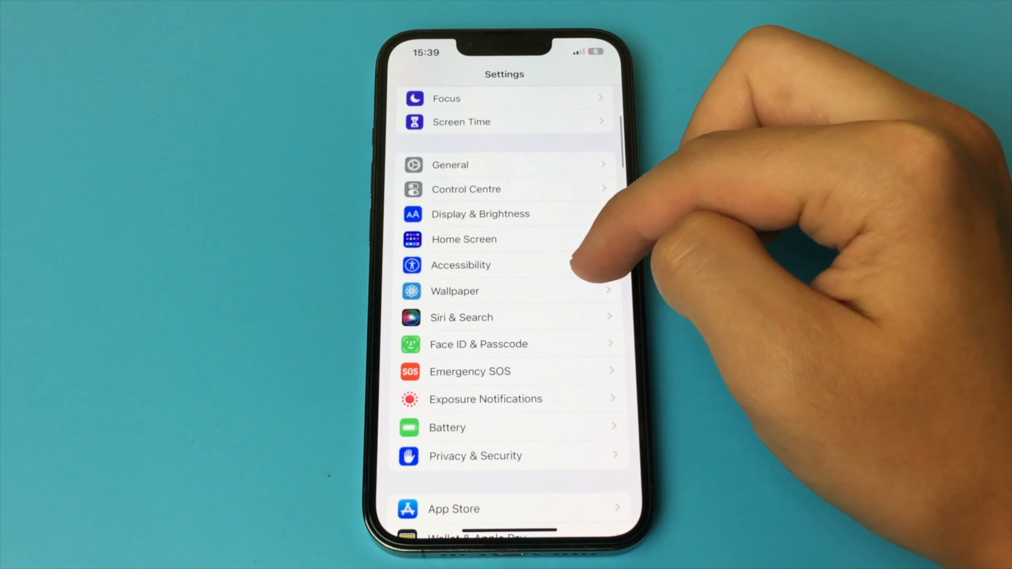
{"action": "left_click", "coordinate": [460, 265]}
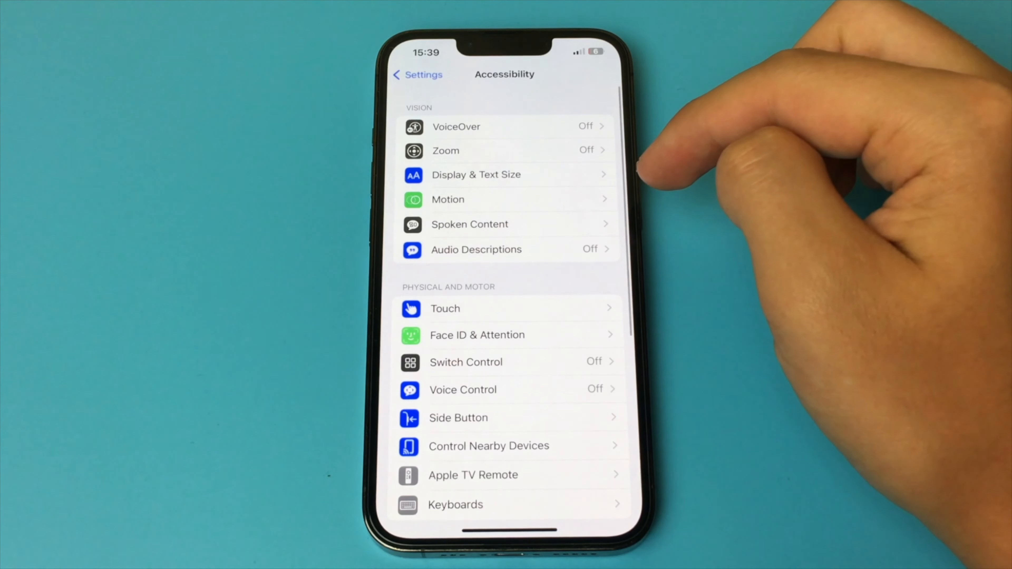
{"action": "left_click", "coordinate": [445, 308]}
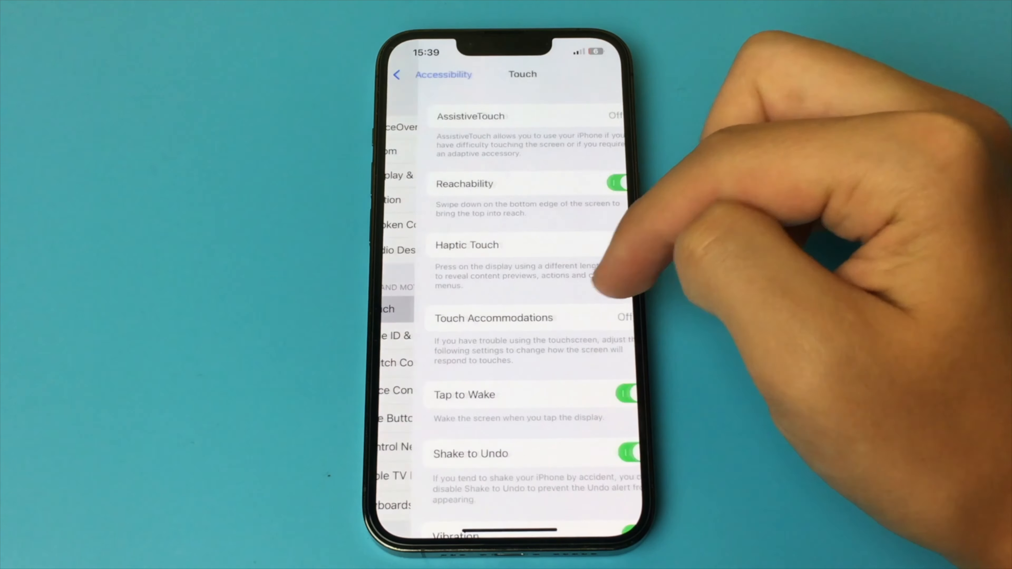
{"action": "scroll", "scroll_direction": "down", "scroll_amount": 3}
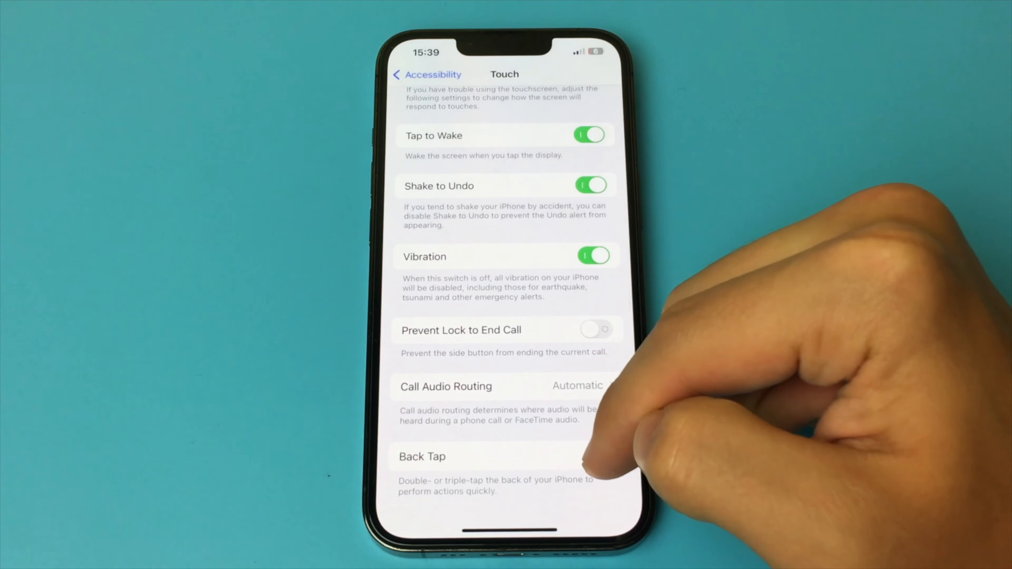
Enter Back Tap and view the Double Tap action choices.
{"action": "left_click", "coordinate": [421, 457]}
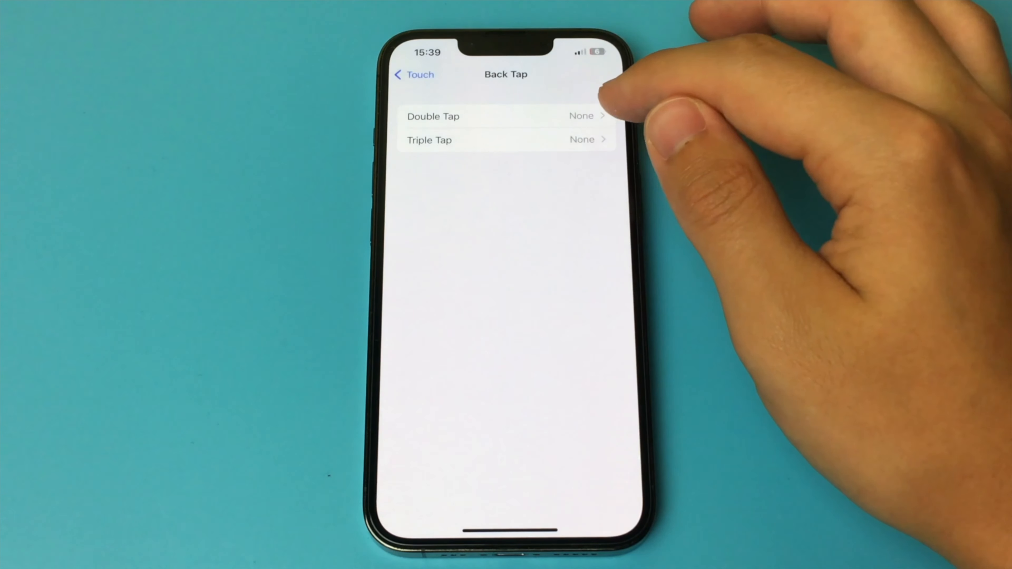
{"action": "mouse_move", "coordinate": [607, 97]}
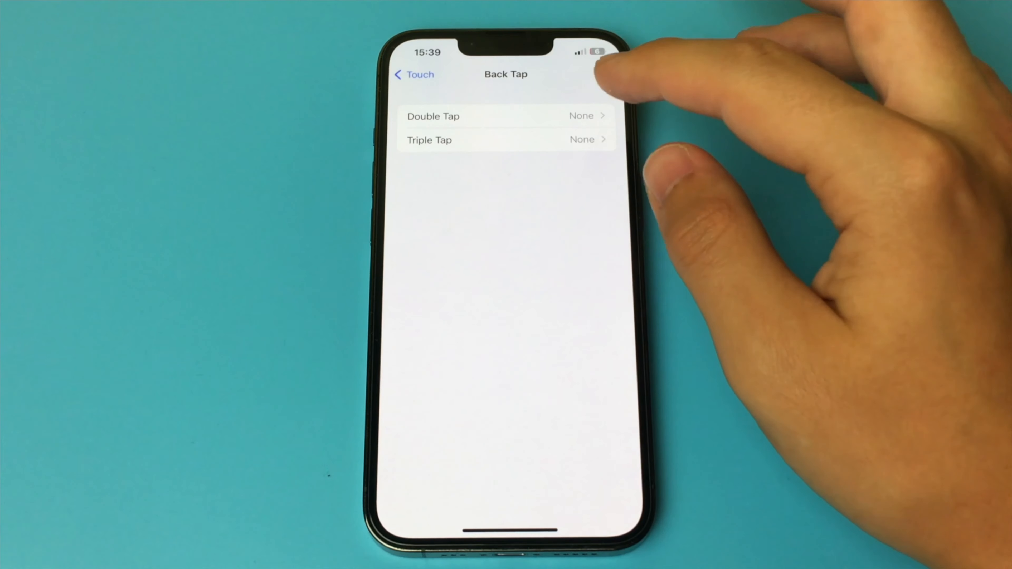
{"action": "mouse_move", "coordinate": [594, 103]}
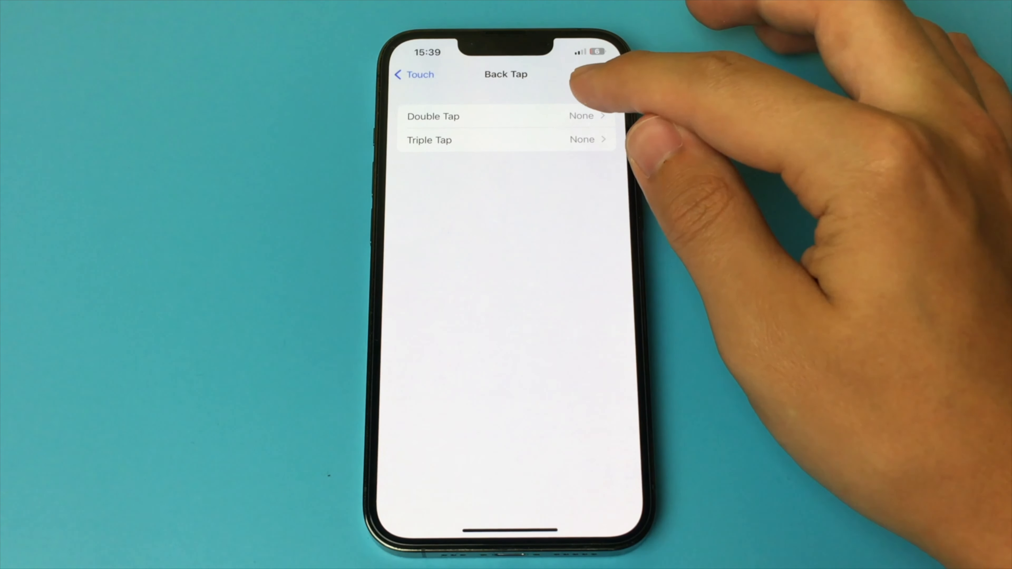
{"action": "left_click", "coordinate": [433, 116]}
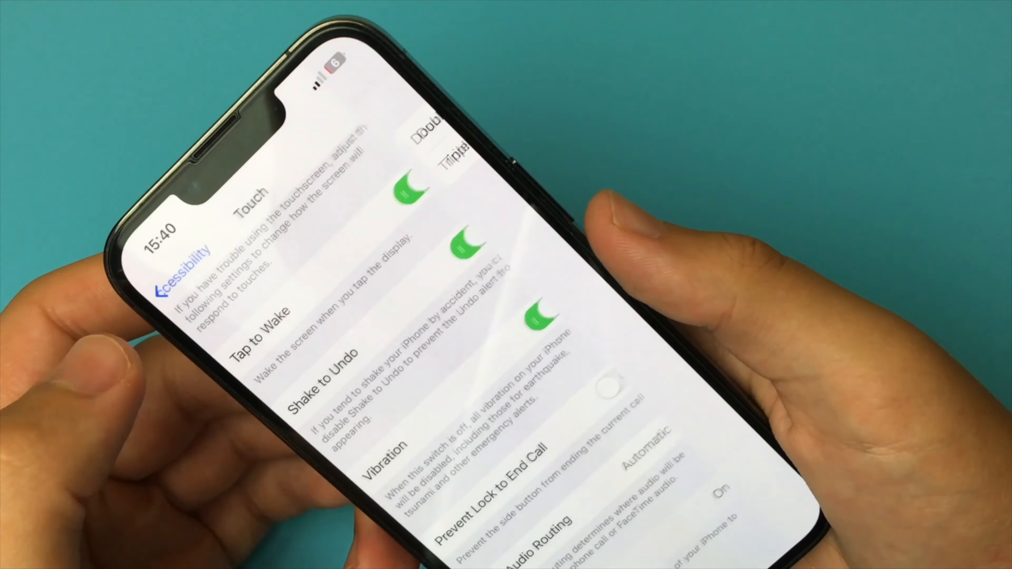
Go back to the main Accessibility list.
{"action": "left_click", "coordinate": [188, 257]}
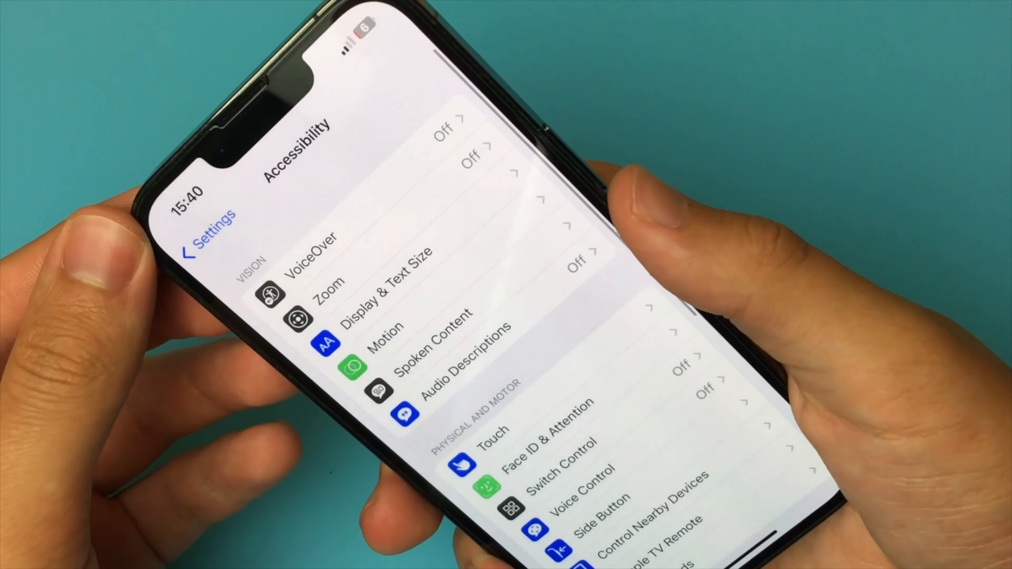